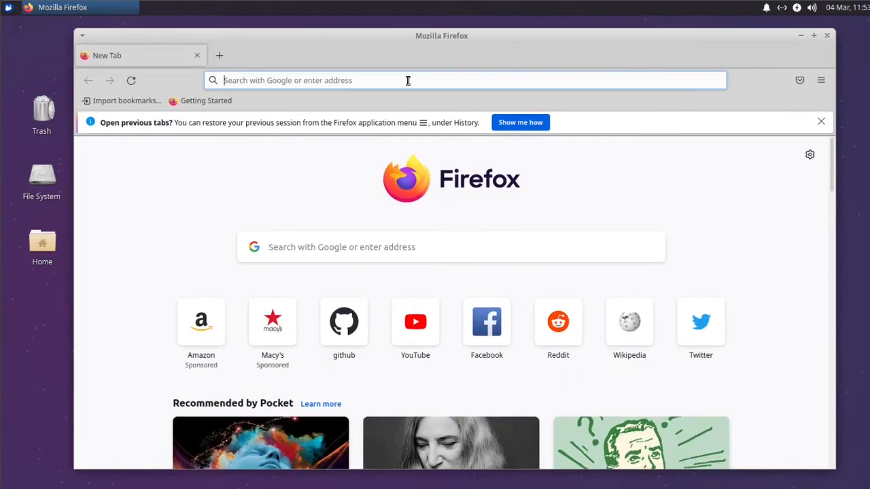
# Search Google for 'software.opensuse.org chicago95-theme-all' from the Firefox address bar
pyautogui.click(408, 80)
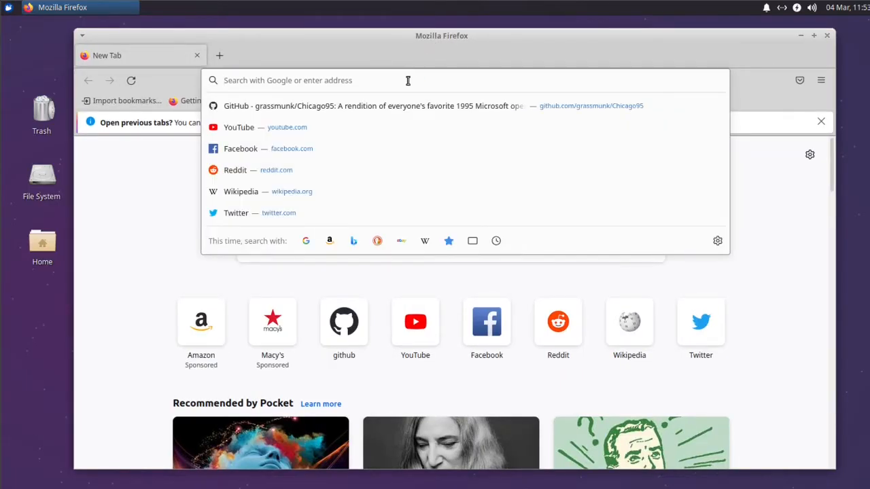
pyautogui.write('software.opensus')
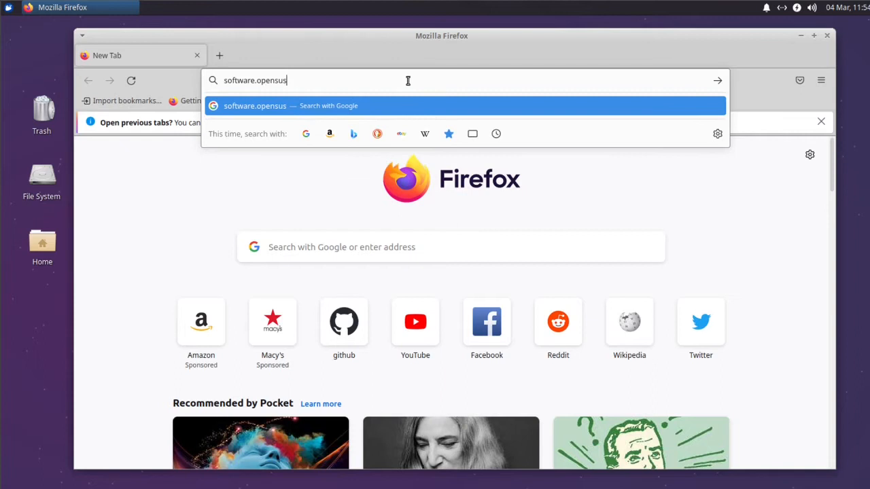
pyautogui.write('.')
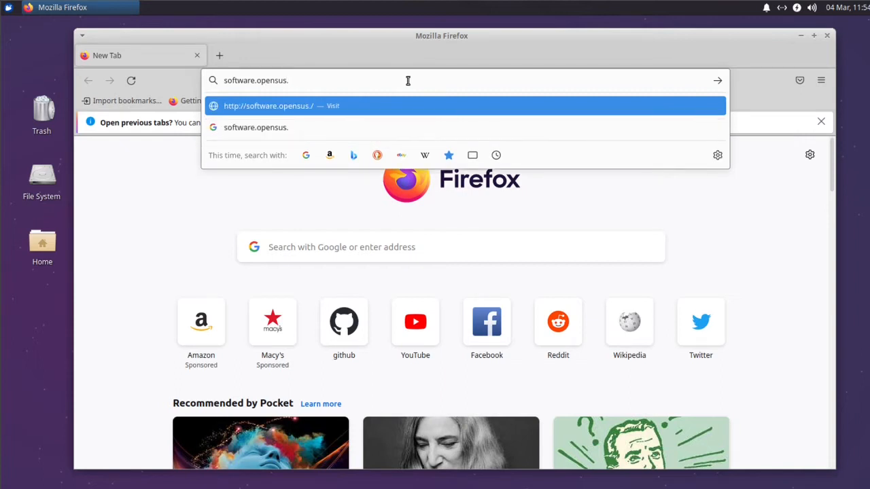
pyautogui.write('org')
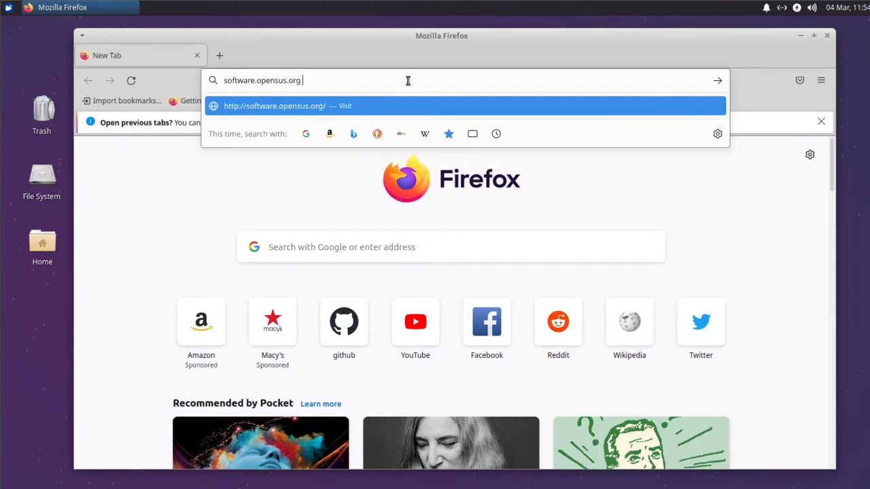
pyautogui.write('chicago')
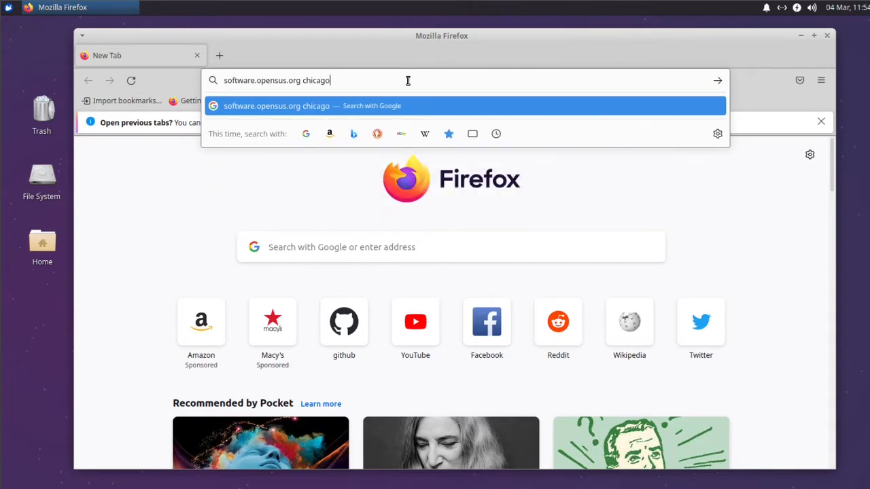
pyautogui.write('95-theme-a')
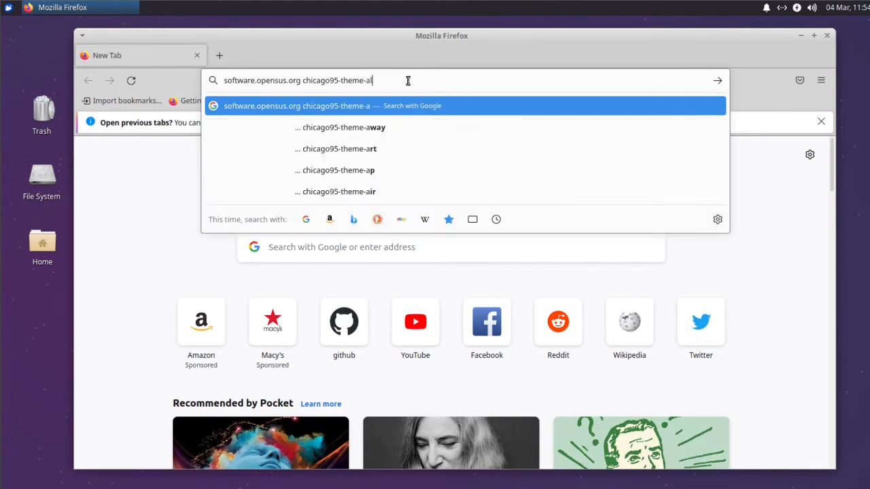
pyautogui.write('ll')
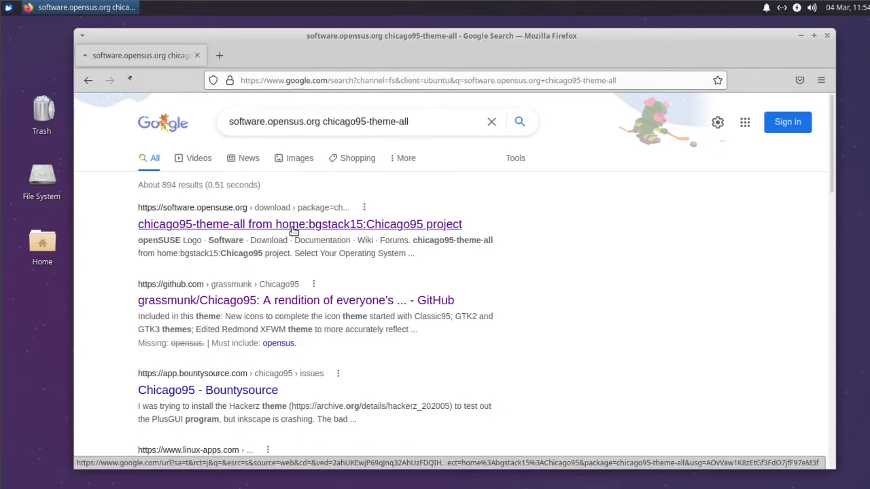
# Open the chicago95-theme-all package page and scroll to the xUbuntu 20.04 install commands
pyautogui.click(299, 223)
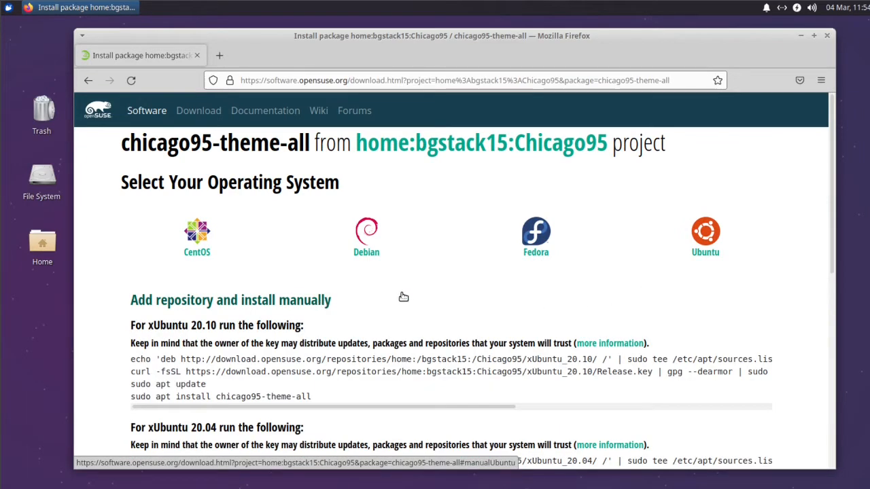
pyautogui.scroll(-3)
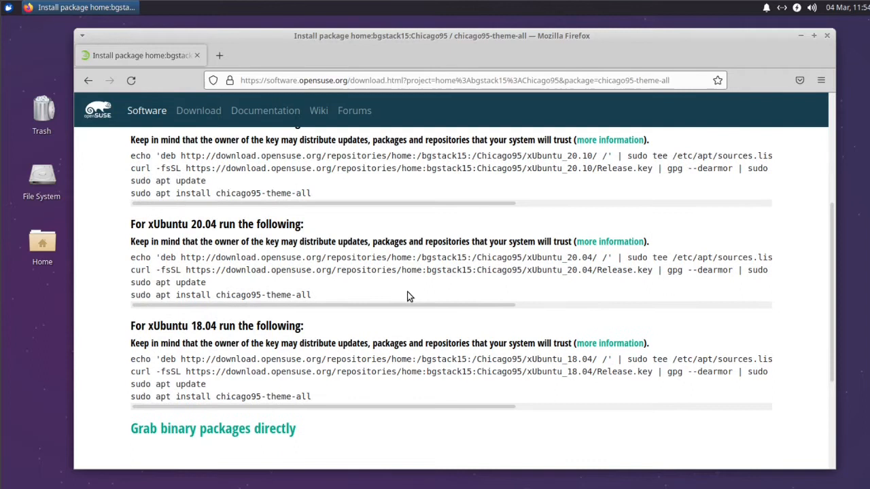
pyautogui.moveTo(349, 261)
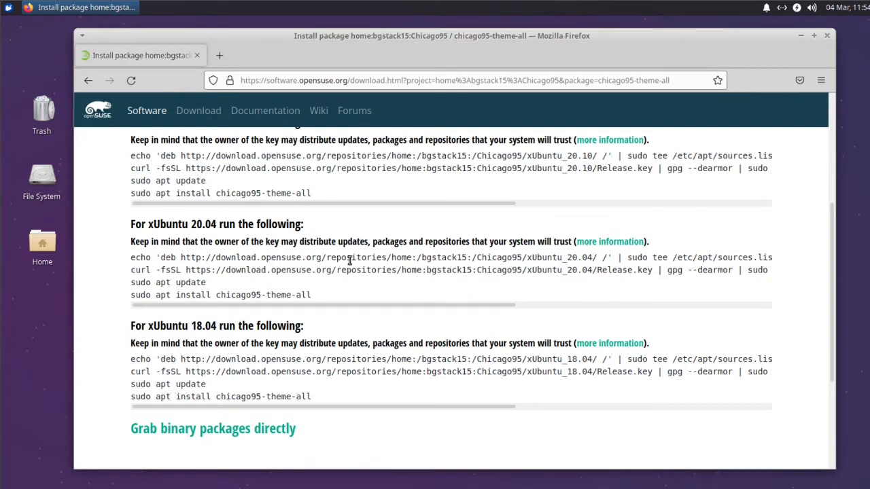
pyautogui.moveTo(152, 262)
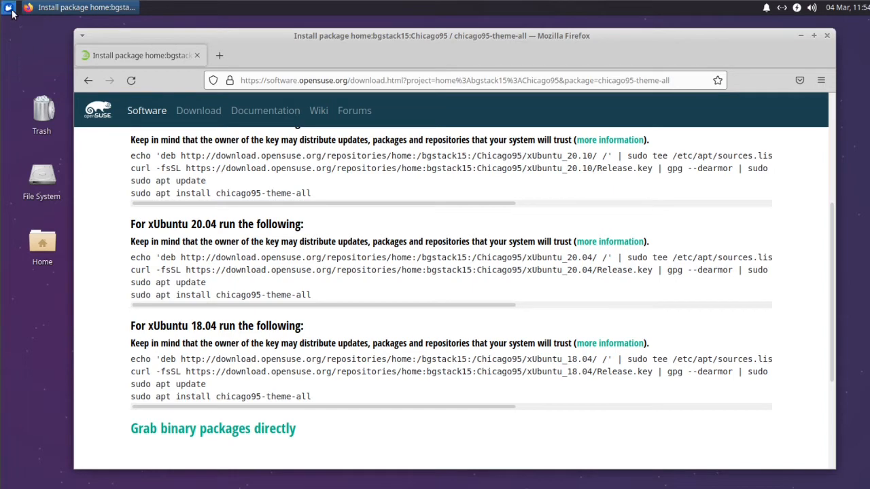
# Launch a terminal from the Whisker Menu and copy the xUbuntu 20.04 repository echo command
pyautogui.click(8, 8)
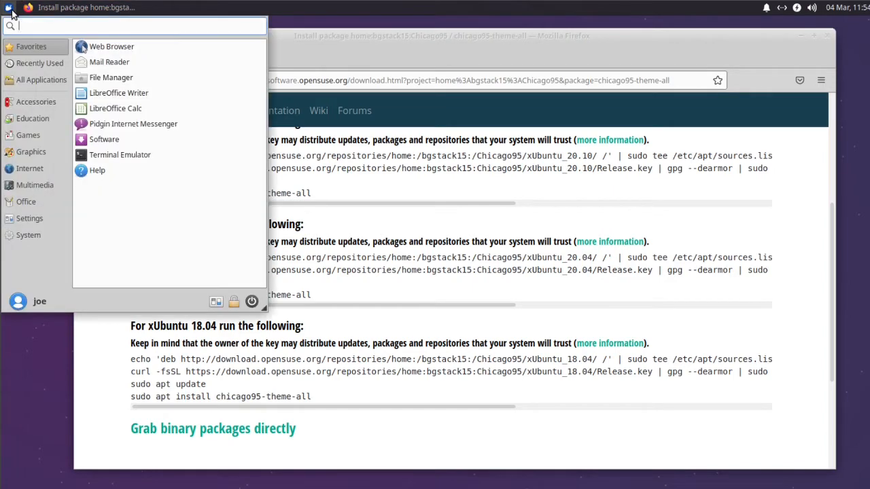
pyautogui.moveTo(13, 19)
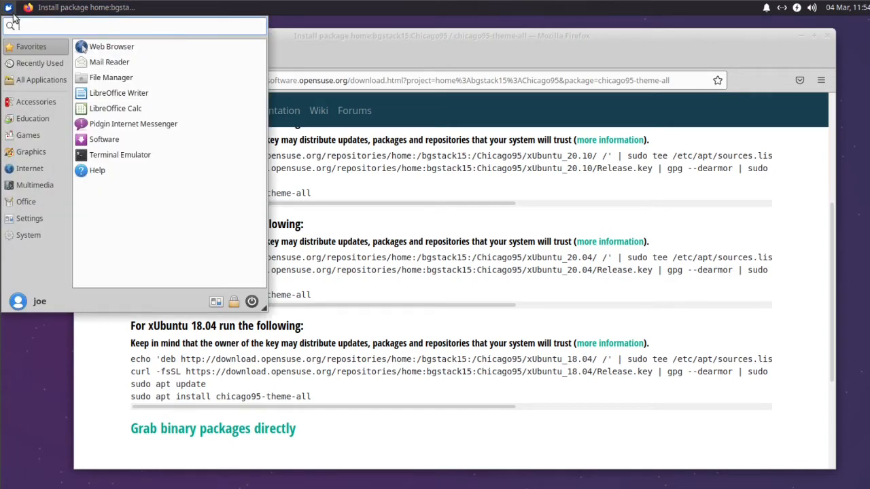
pyautogui.click(119, 155)
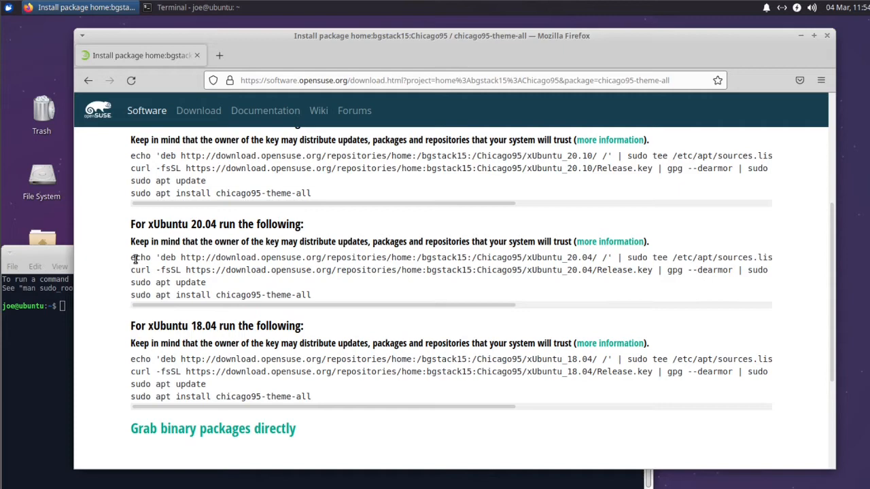
pyautogui.moveTo(544, 255)
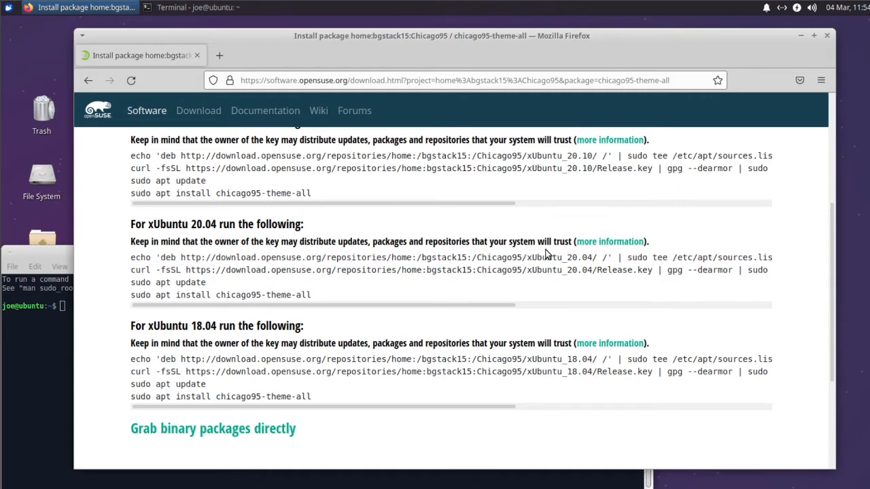
pyautogui.tripleClick(449, 257)
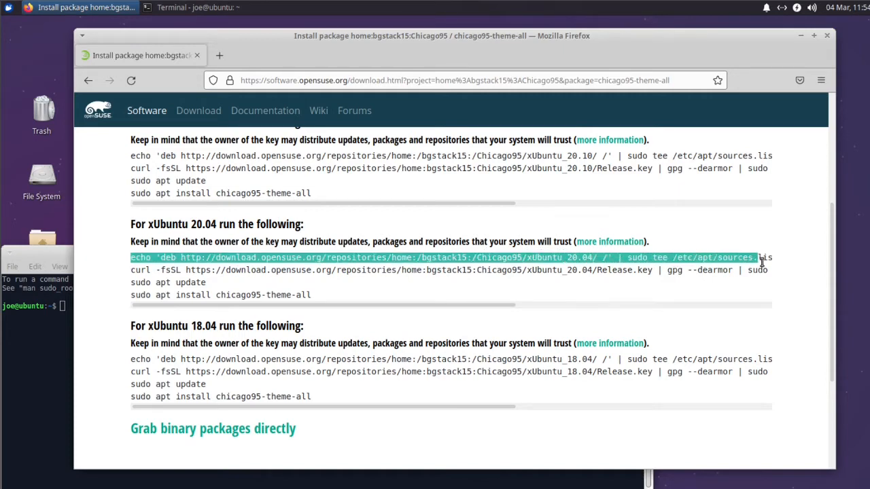
pyautogui.hscroll(3)
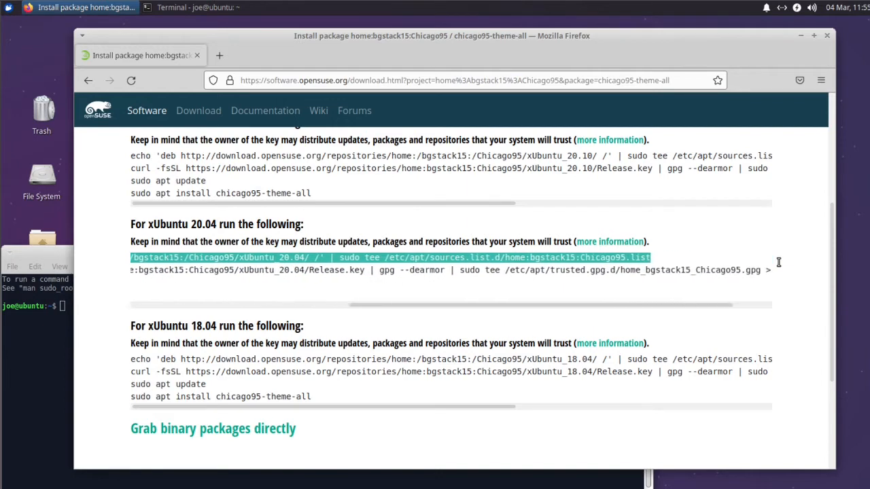
pyautogui.rightClick(582, 261)
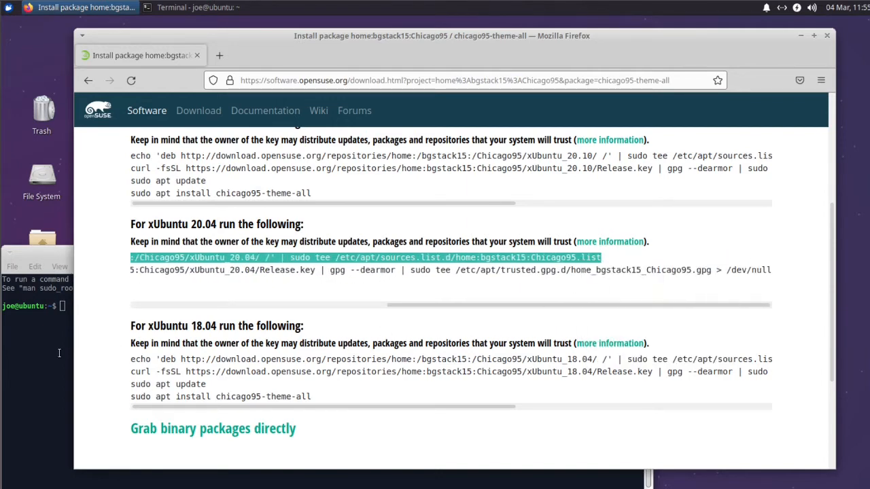
# Run the repository-add command in the terminal, then copy the curl key-download command
pyautogui.click(197, 9)
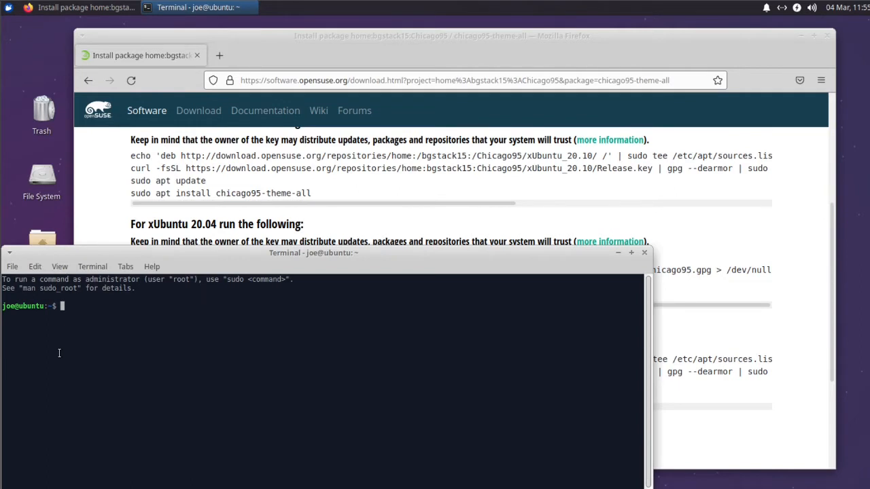
pyautogui.moveTo(89, 348)
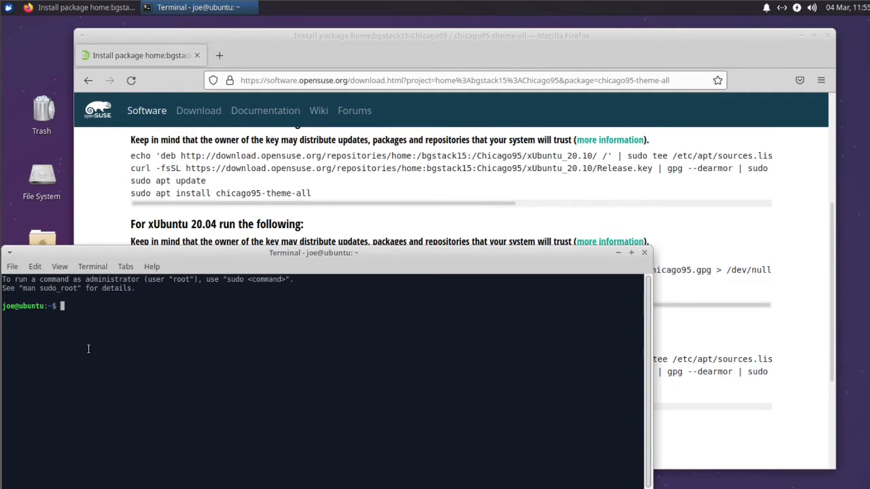
pyautogui.rightClick(88, 348)
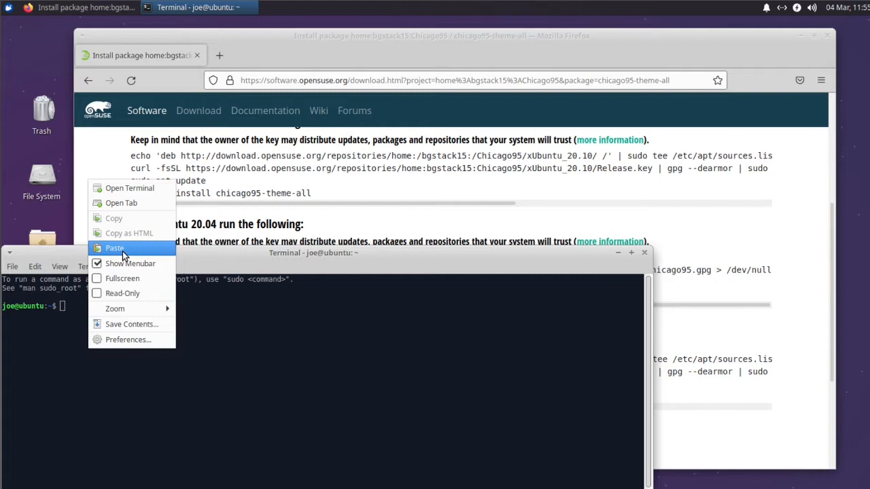
pyautogui.click(115, 247)
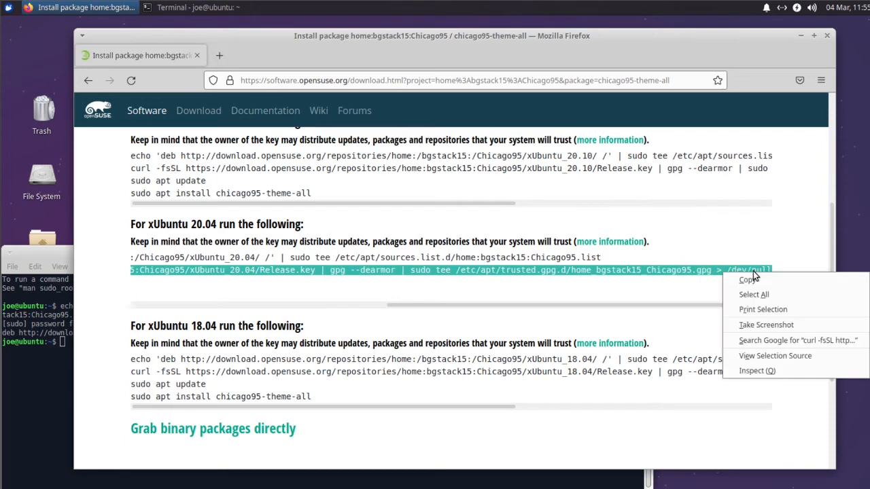
pyautogui.click(748, 280)
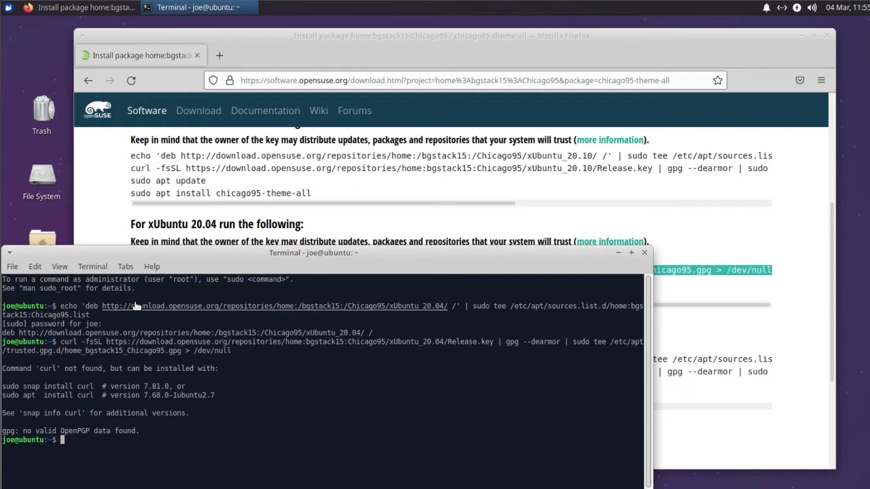
# Run the curl key command, then install curl with 'sudo apt install curl' after it fails
pyautogui.write('sudo apt install curl')
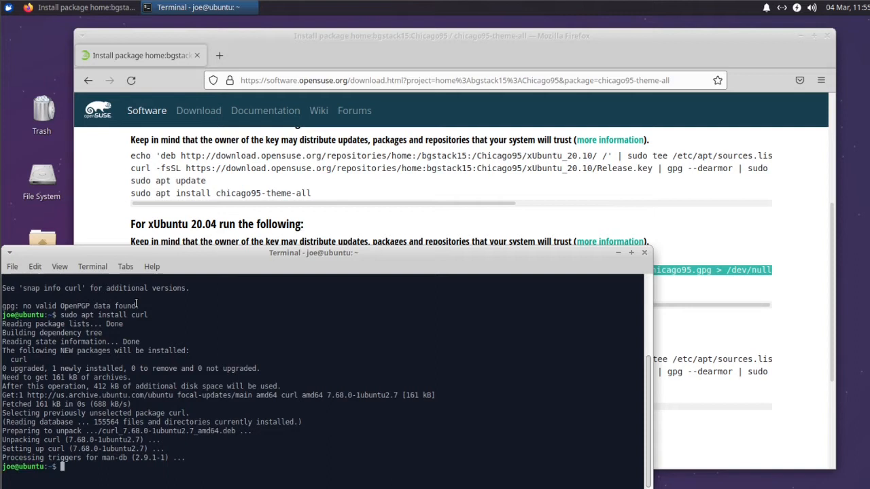
pyautogui.write('sudo apt install curl')
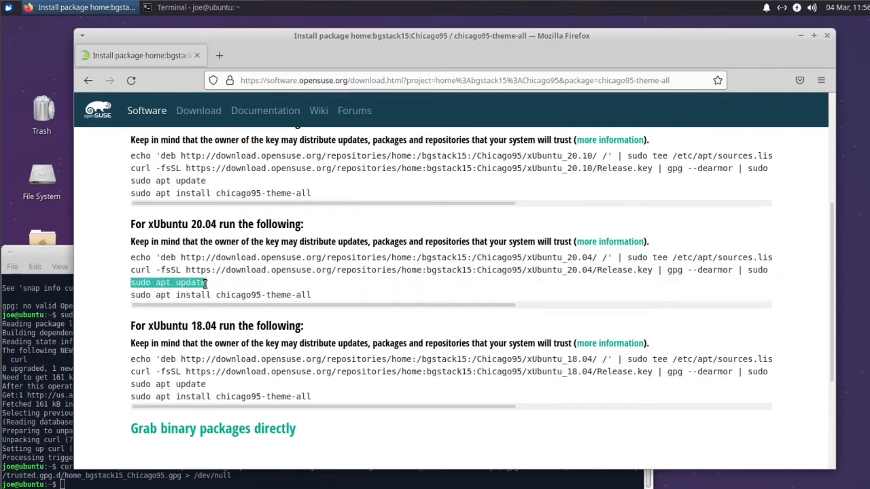
pyautogui.moveTo(226, 293)
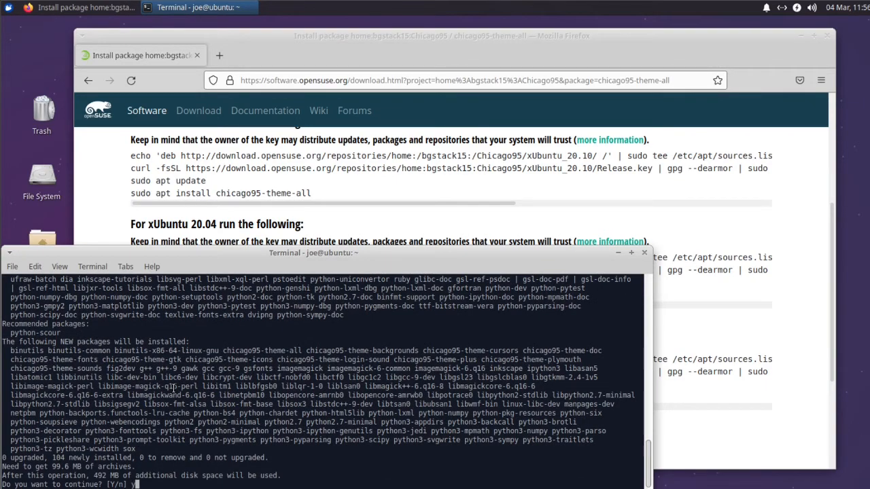
# Add the repository key, update apt and install chicago95-theme-all, answering y
pyautogui.write('y')
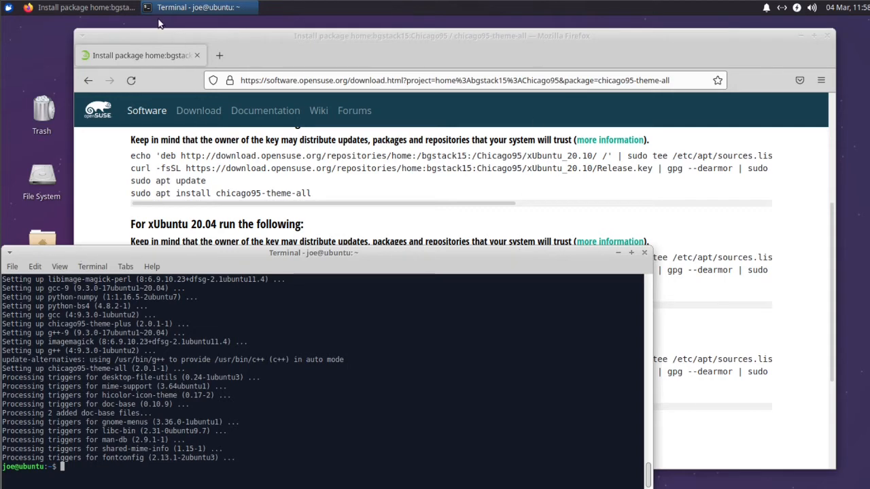
# Apply Chicago95 as the desktop style and icon theme in Appearance, then close it
pyautogui.click(8, 8)
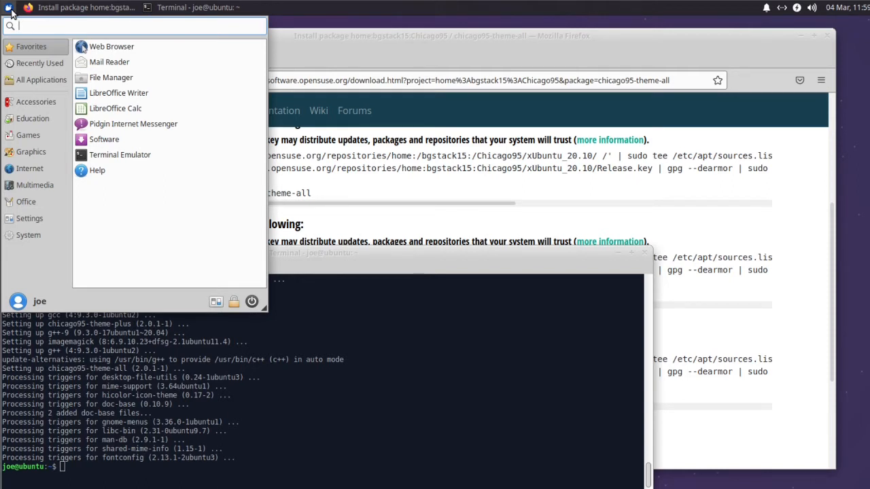
pyautogui.click(30, 218)
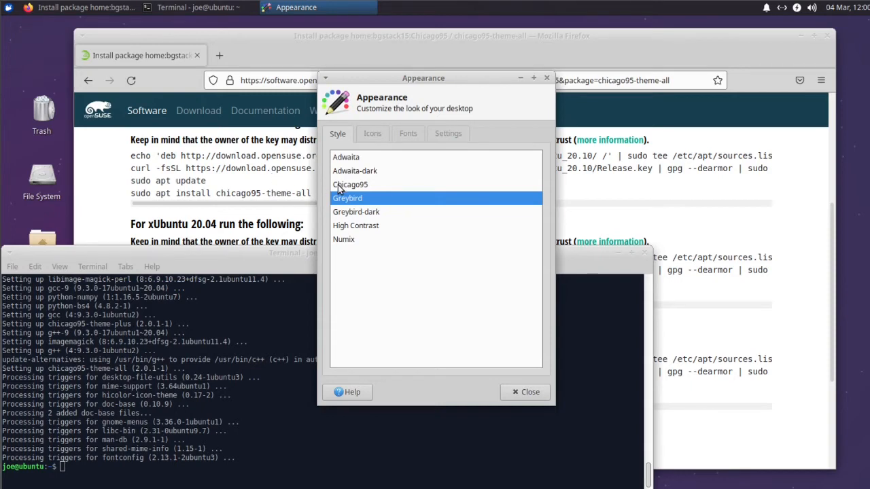
pyautogui.click(351, 184)
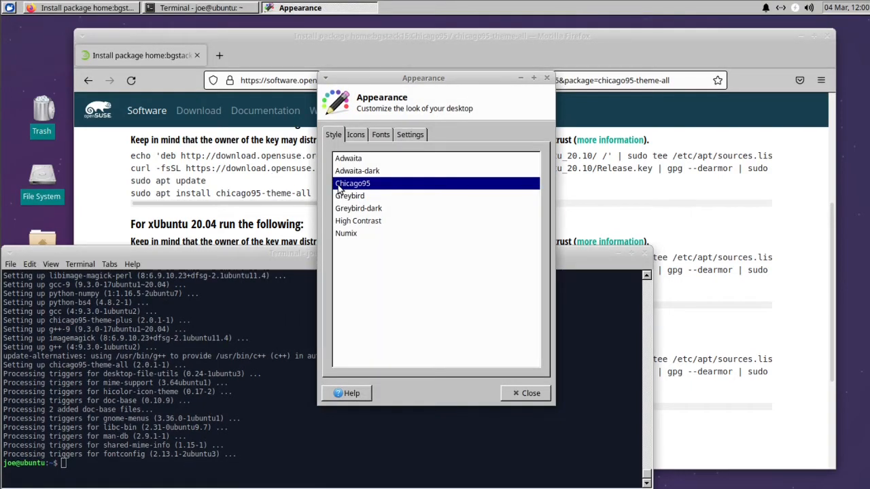
pyautogui.moveTo(357, 135)
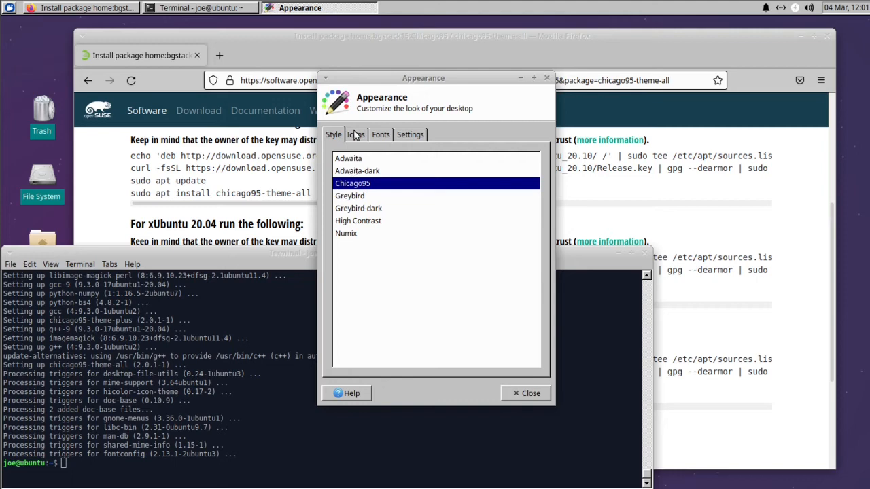
pyautogui.click(357, 135)
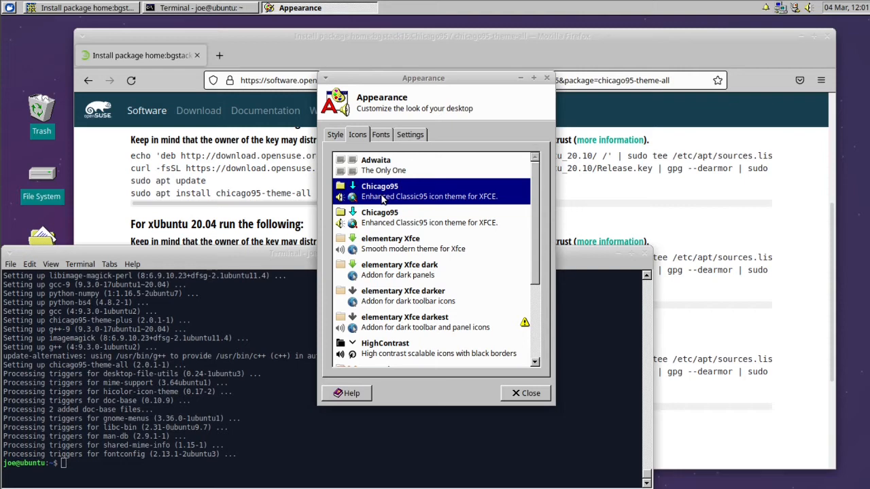
pyautogui.moveTo(509, 366)
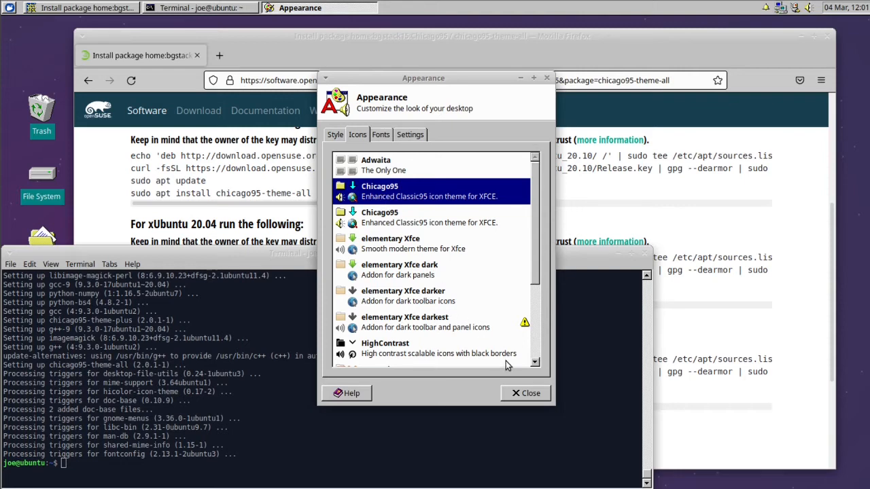
pyautogui.click(525, 393)
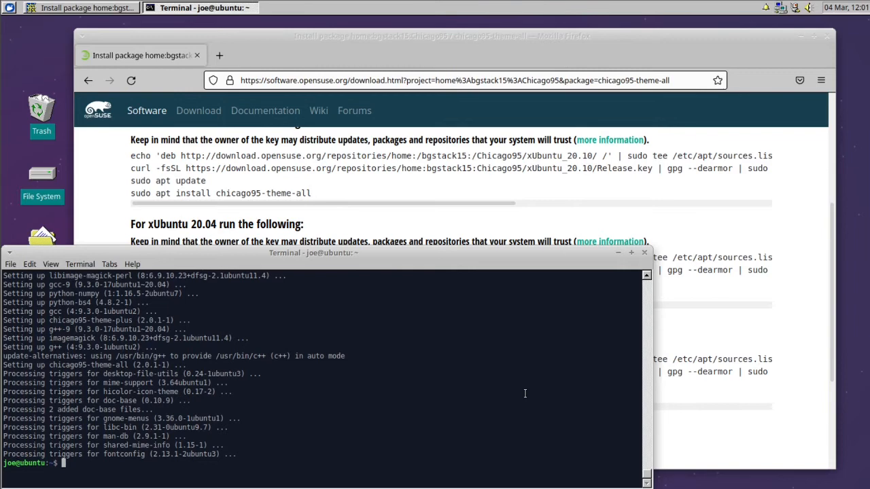
pyautogui.moveTo(365, 301)
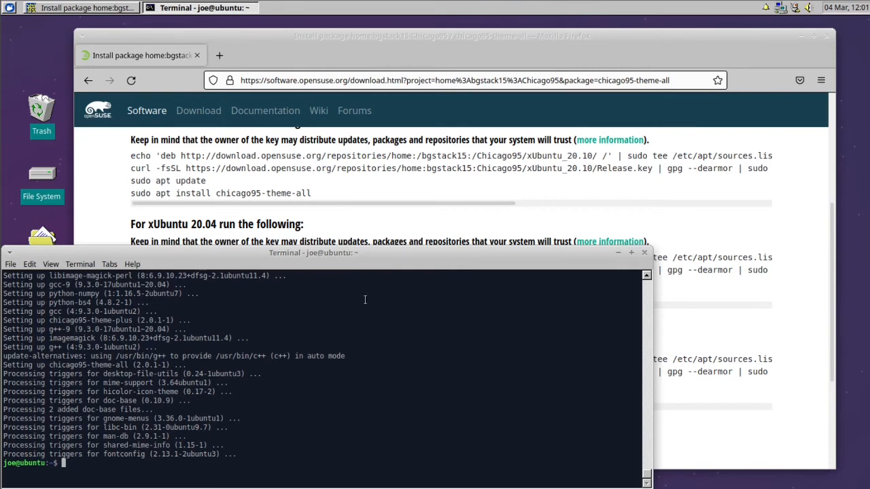
# Set the Window Manager window-border theme to Chicago95 and close the settings
pyautogui.click(9, 8)
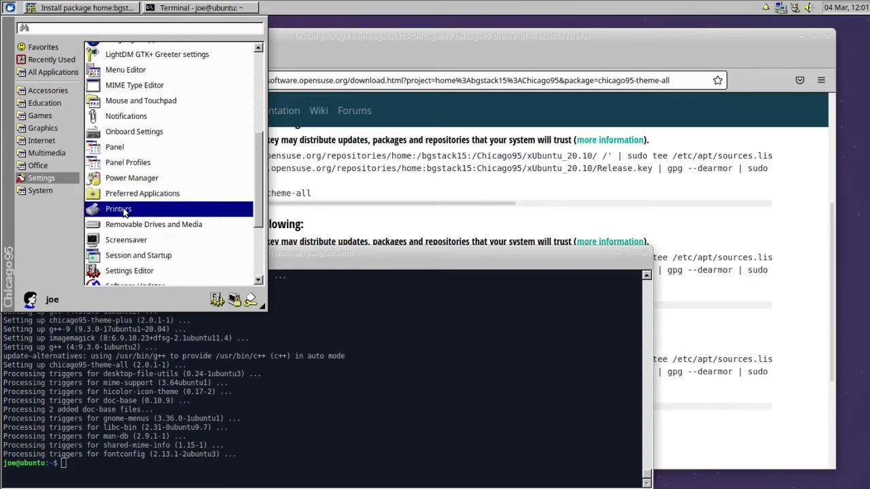
pyautogui.scroll(-3)
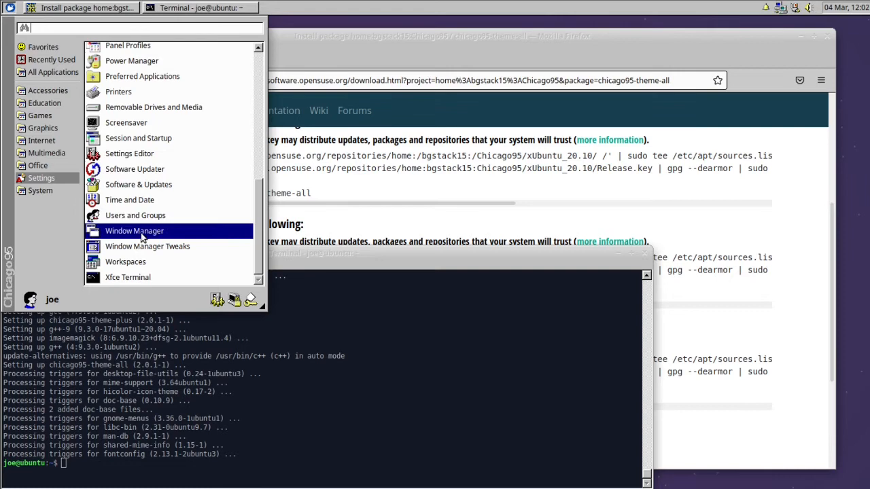
pyautogui.click(133, 231)
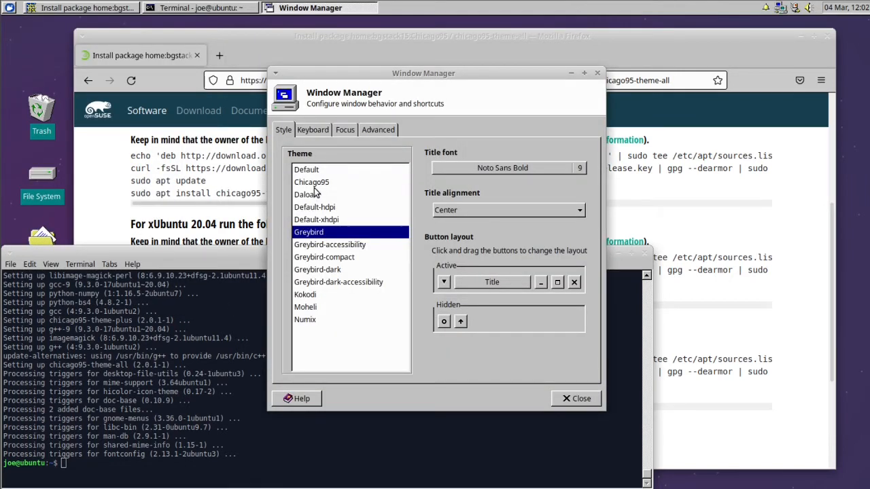
pyautogui.click(311, 182)
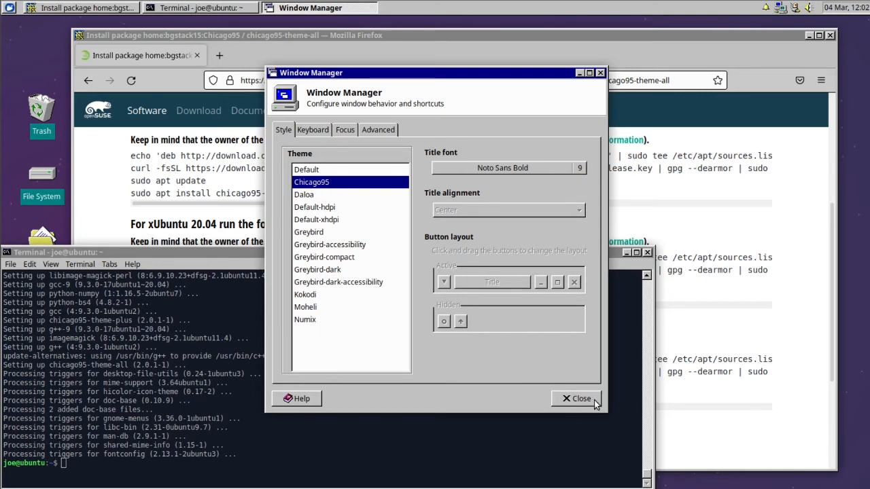
pyautogui.click(576, 399)
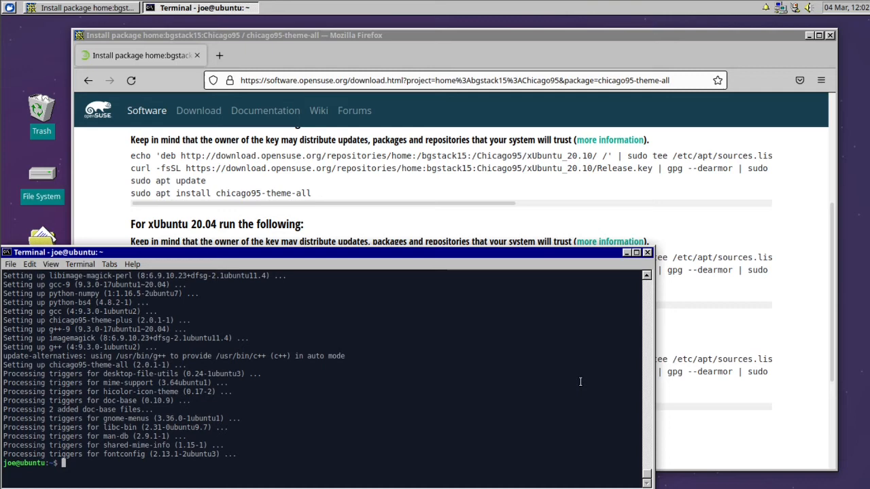
pyautogui.moveTo(16, 21)
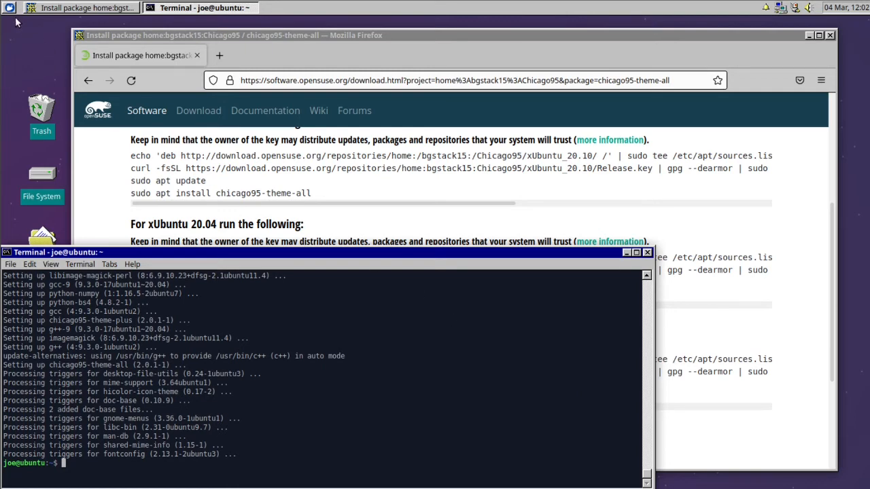
# Set the Notifications theme to Chicago95, preview it and close the settings
pyautogui.click(8, 8)
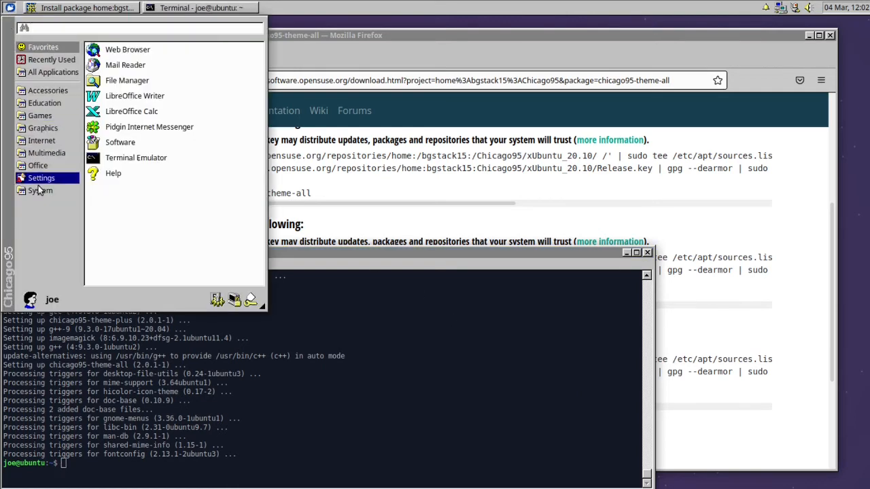
pyautogui.click(41, 177)
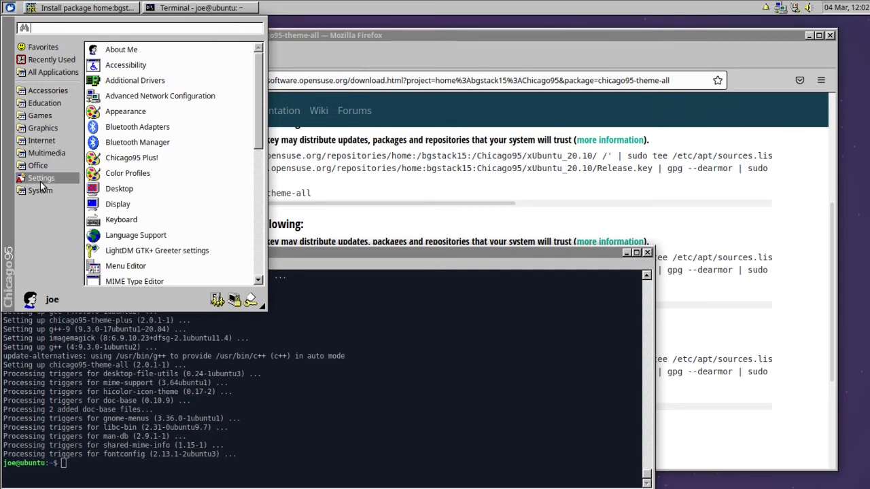
pyautogui.moveTo(72, 187)
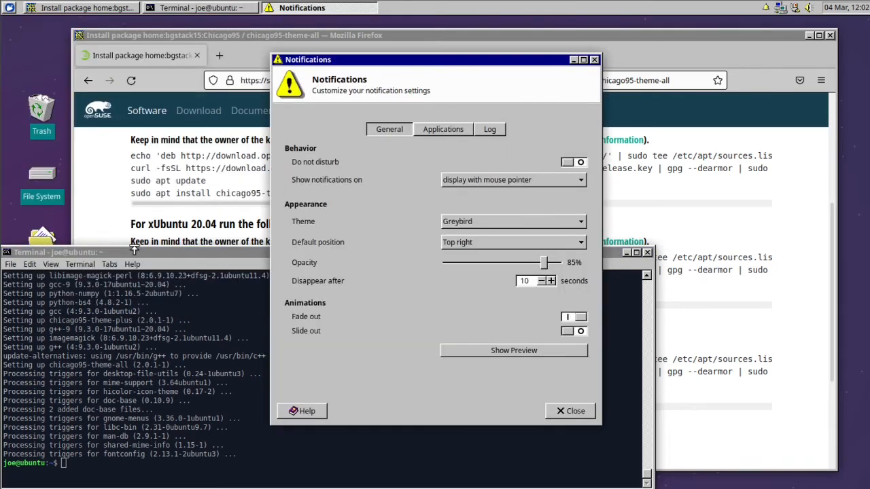
pyautogui.moveTo(429, 240)
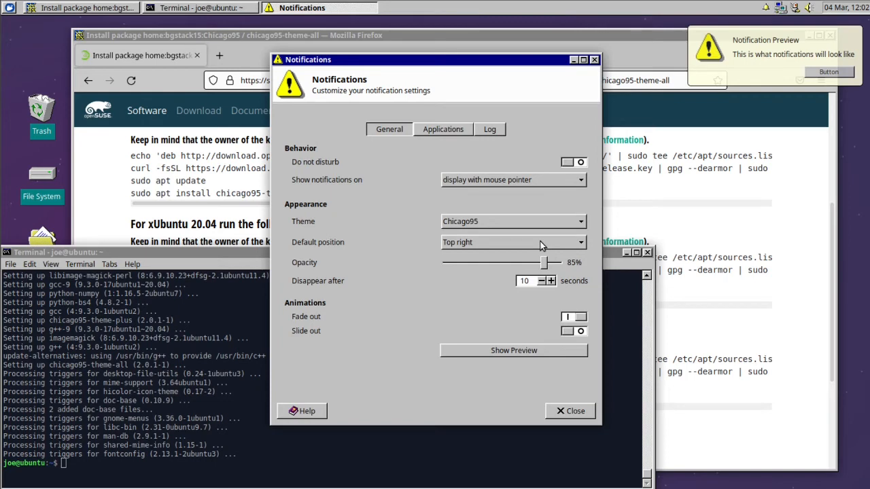
pyautogui.moveTo(542, 245)
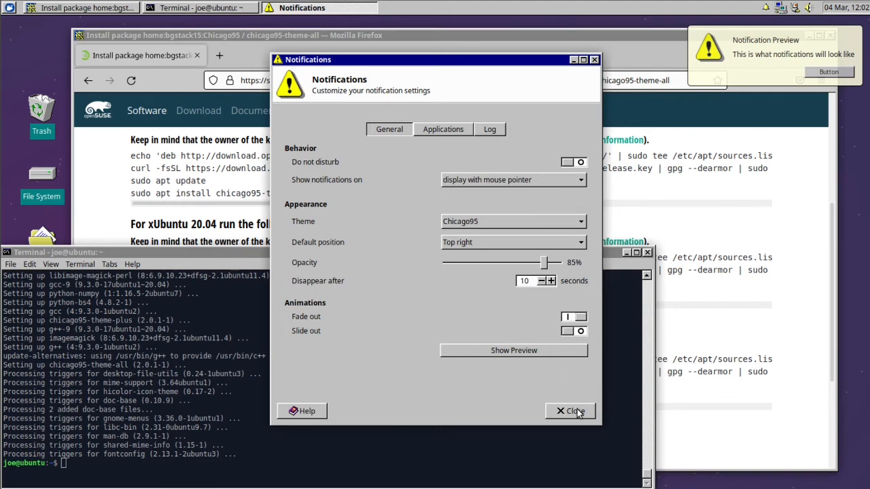
pyautogui.click(570, 411)
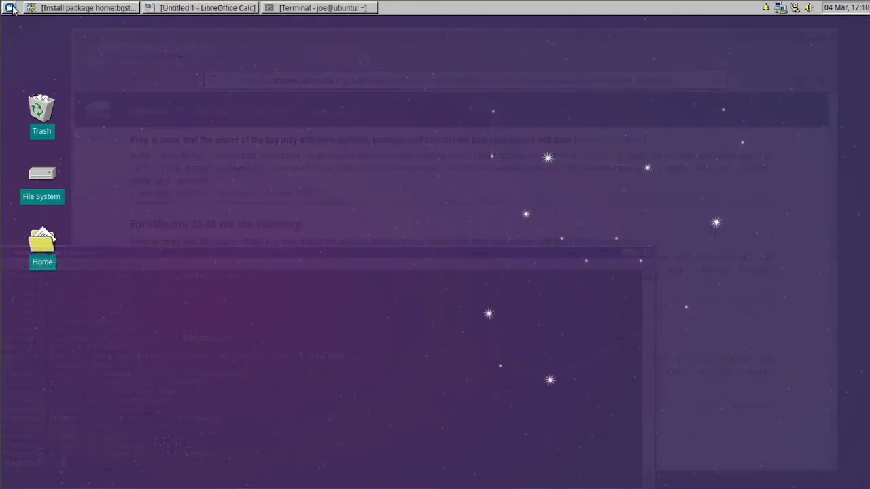
# Unlock the panel in Panel Preferences so it can be dragged to the bottom edge
pyautogui.click(11, 8)
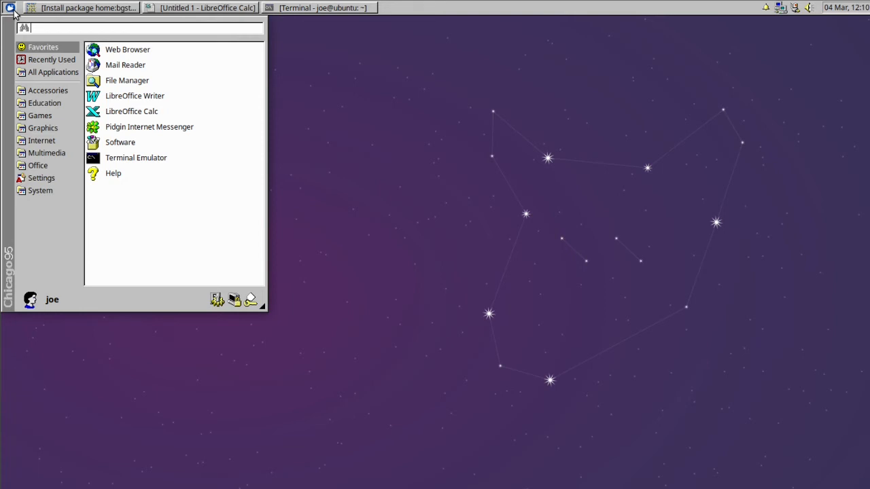
pyautogui.click(40, 177)
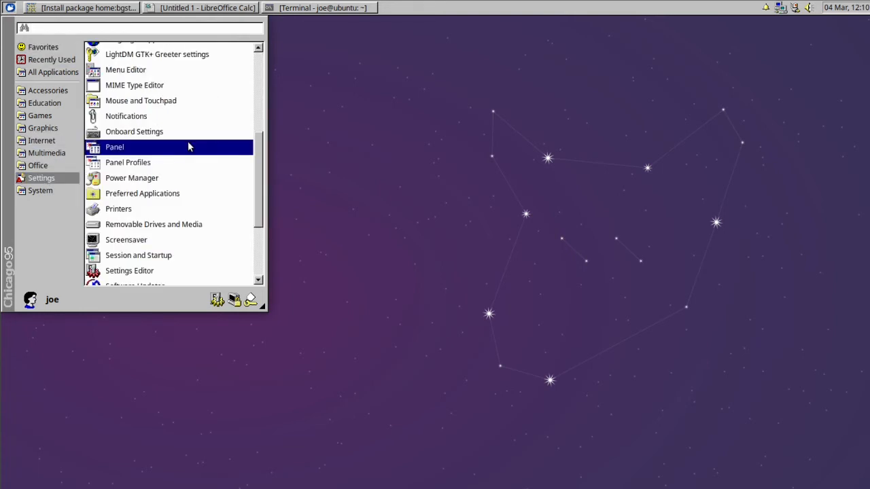
pyautogui.click(114, 147)
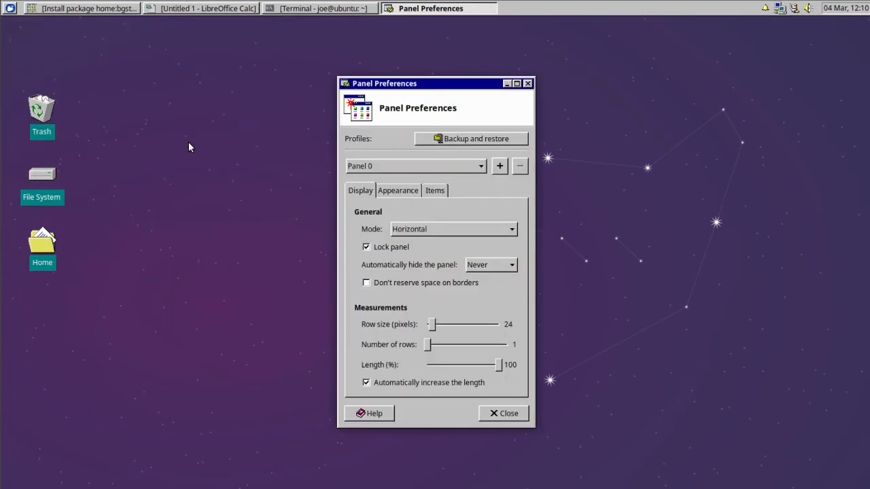
pyautogui.moveTo(221, 149)
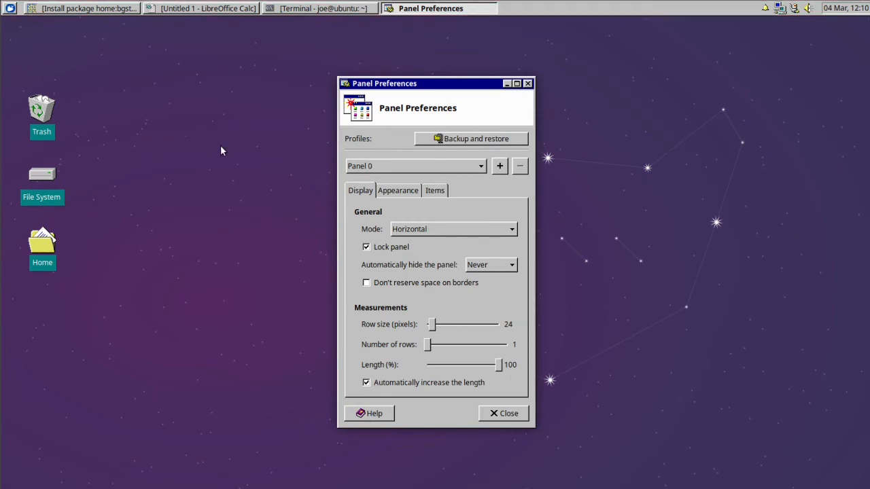
pyautogui.moveTo(353, 263)
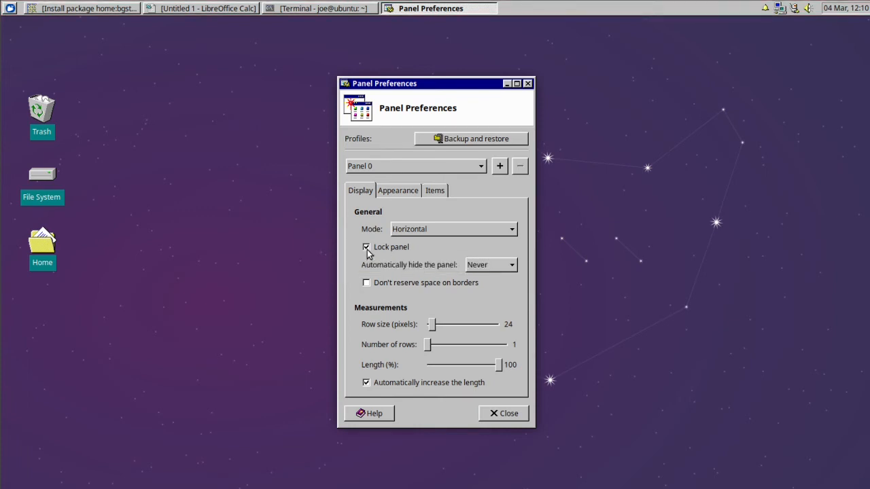
pyautogui.click(367, 247)
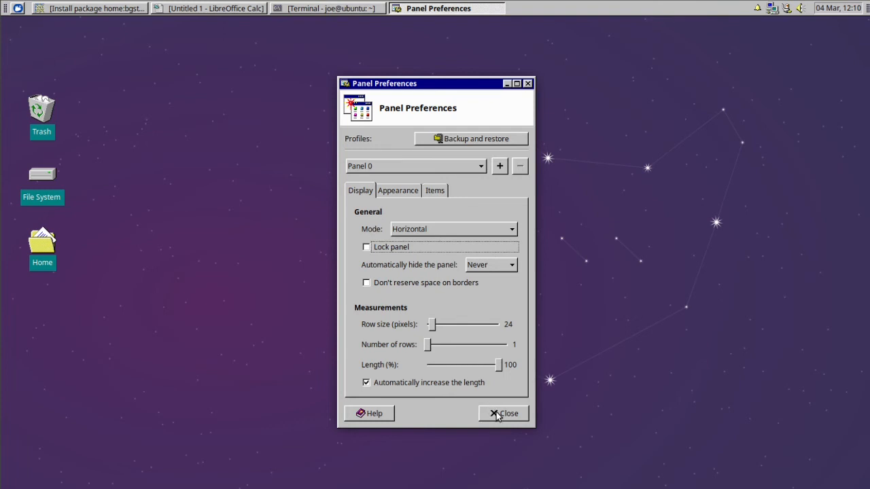
pyautogui.click(503, 413)
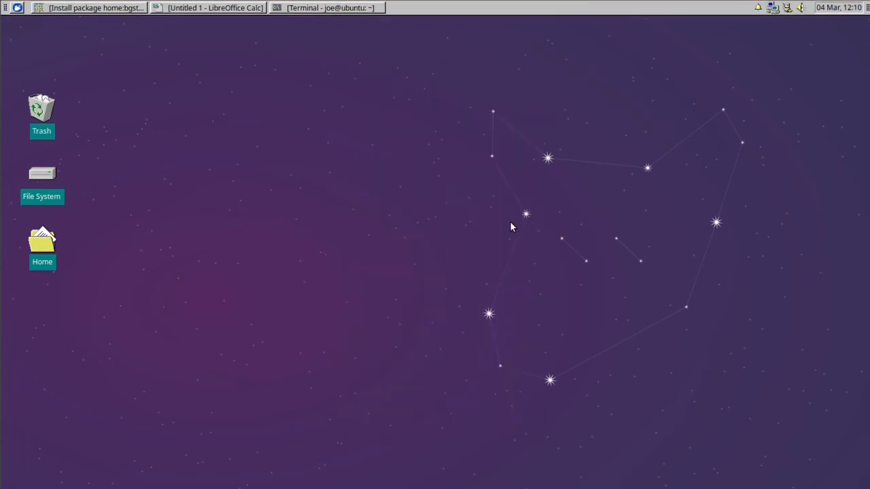
pyautogui.moveTo(432, 49)
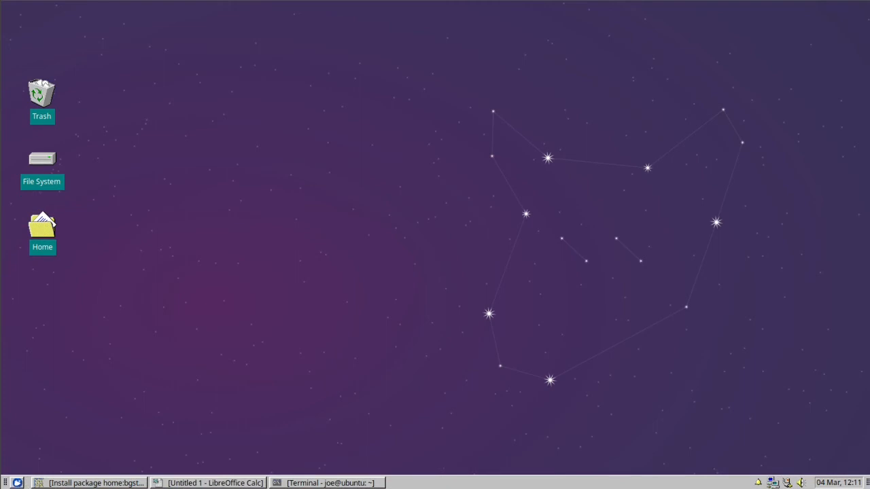
# Reopen Panel Preferences via the menu, lock the bottom panel in place, and close the dialog
pyautogui.click(8, 483)
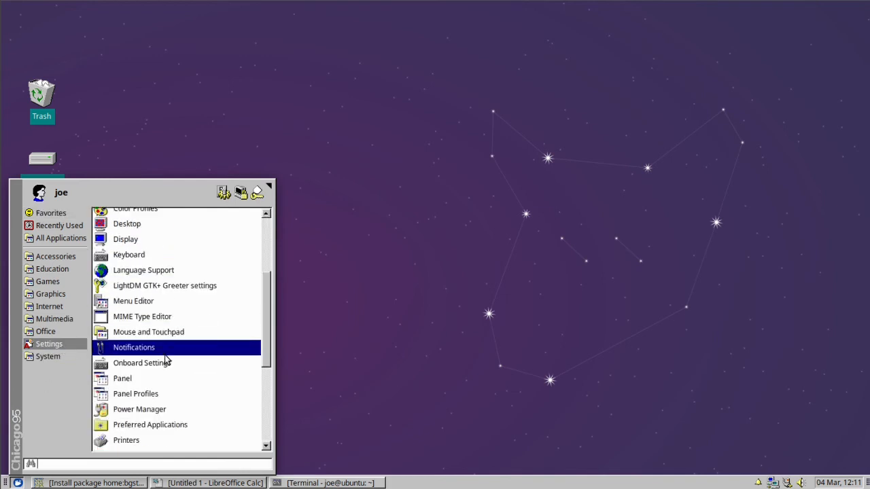
pyautogui.click(122, 378)
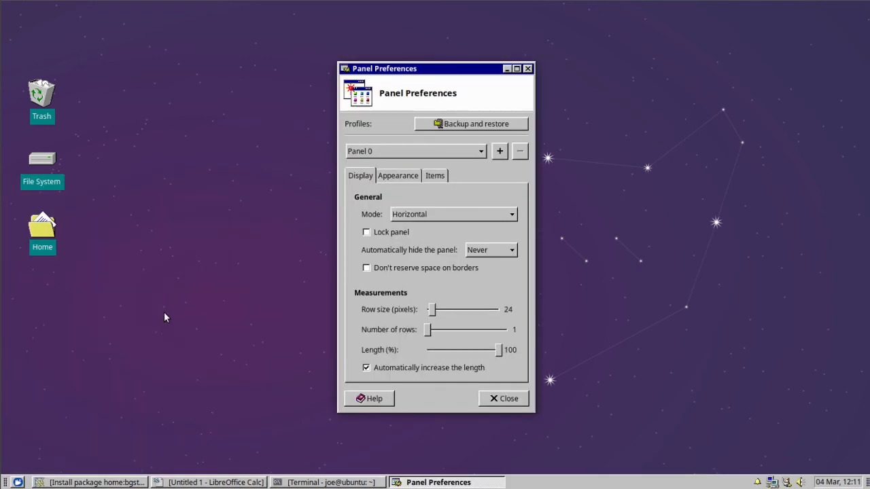
pyautogui.click(367, 231)
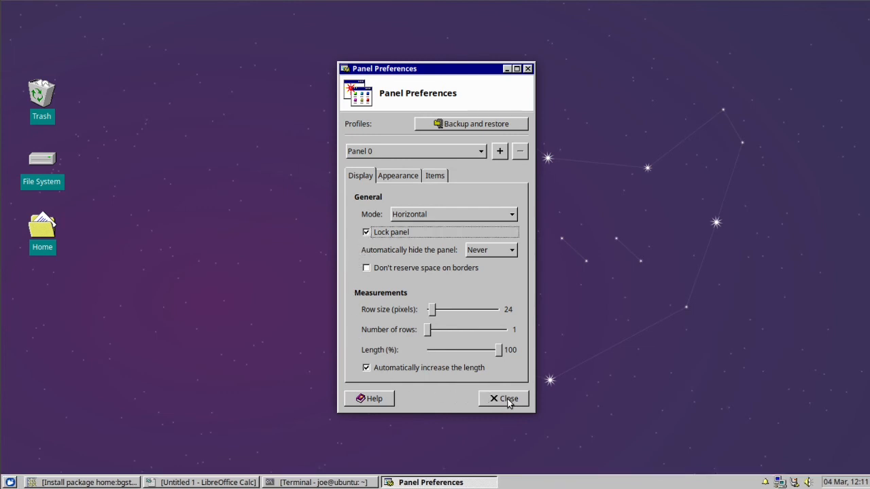
pyautogui.click(504, 398)
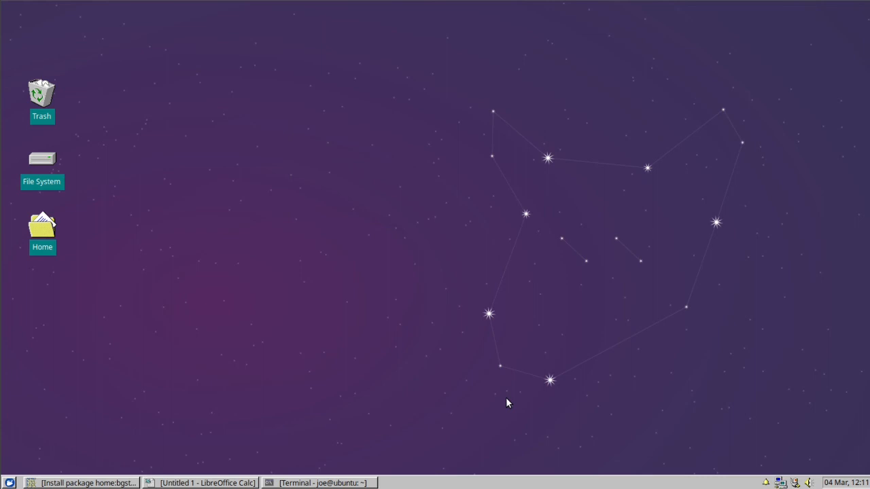